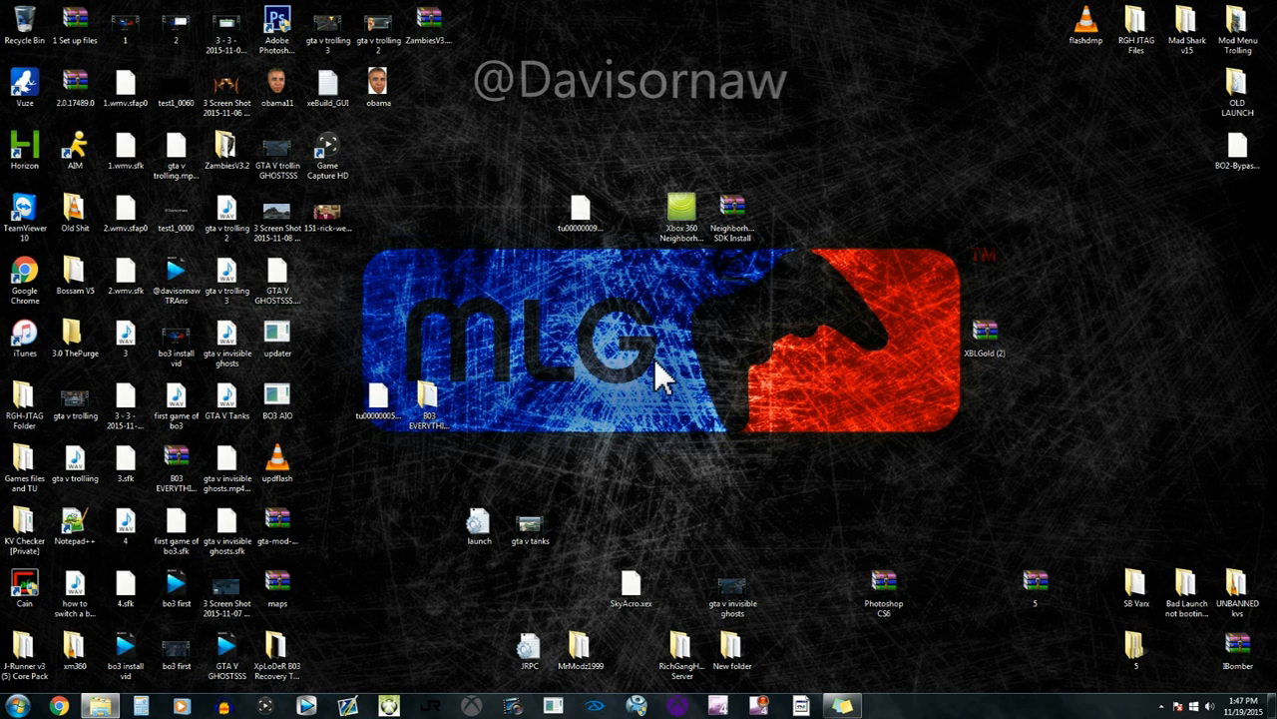
{"action": "mouse_move", "coordinate": [569, 209]}
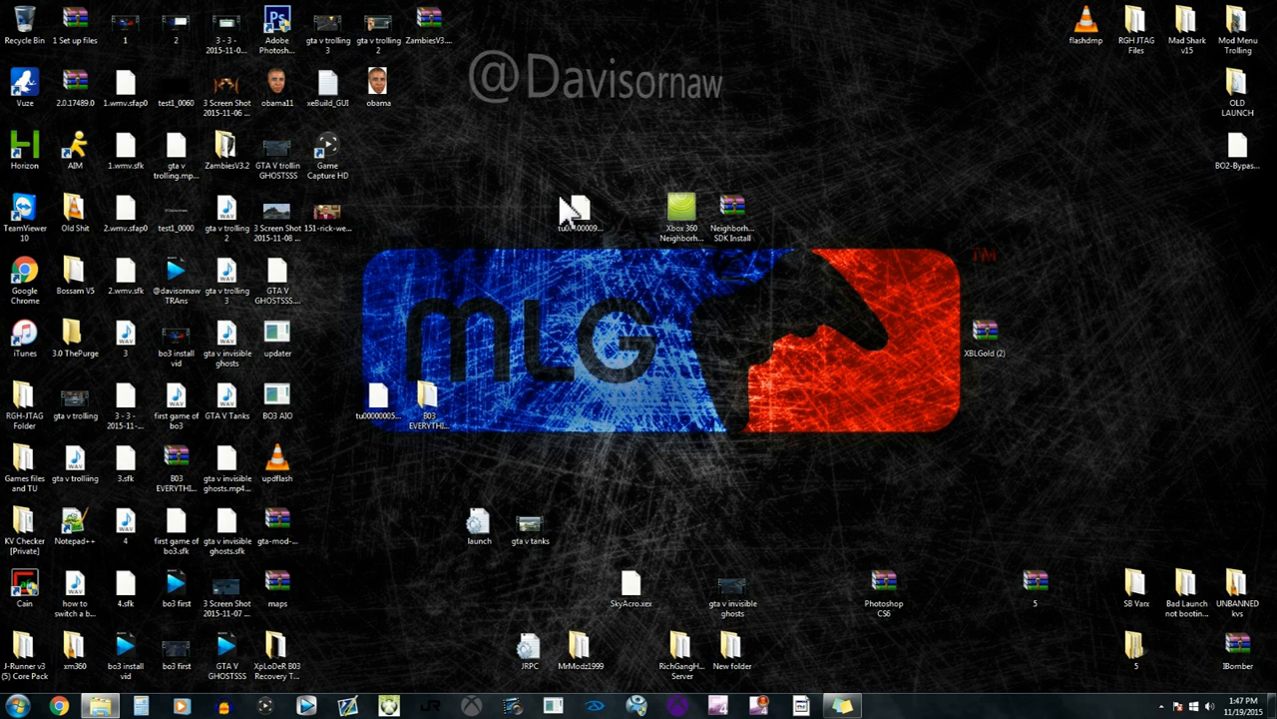
Select the GTA V title update file sitting on the desktop
{"action": "left_click", "coordinate": [581, 209]}
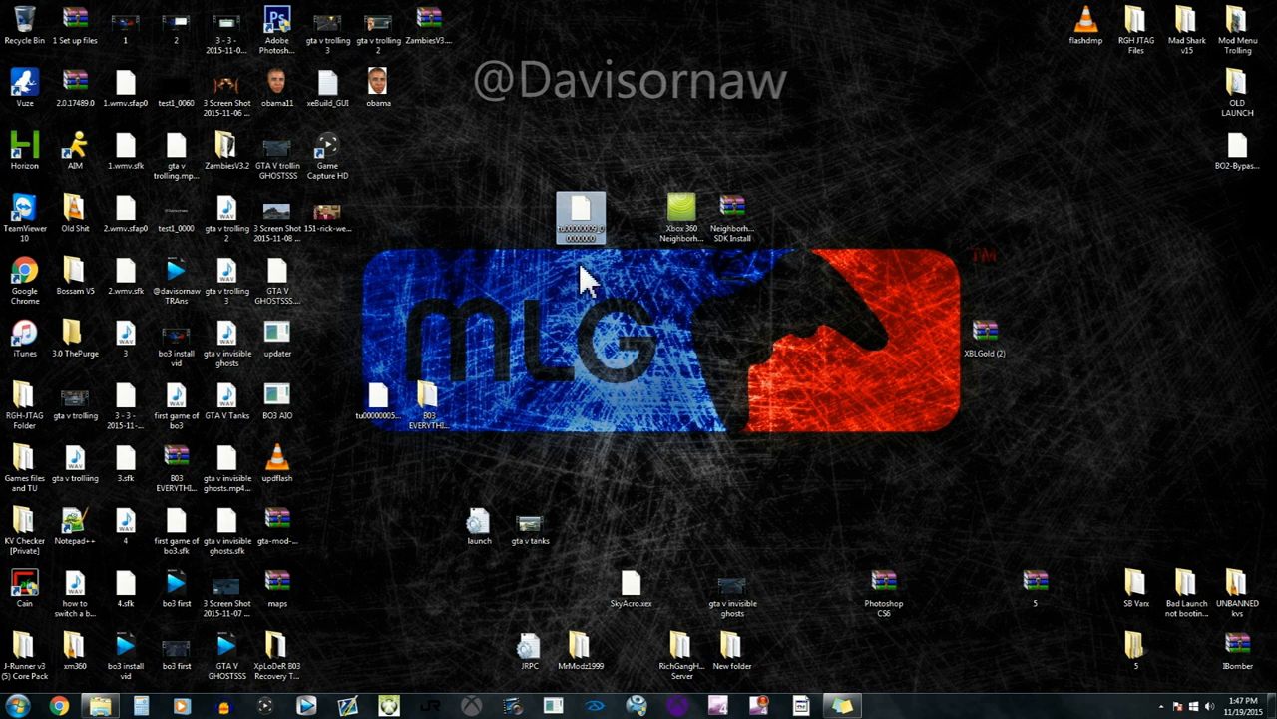
{"action": "mouse_move", "coordinate": [575, 224]}
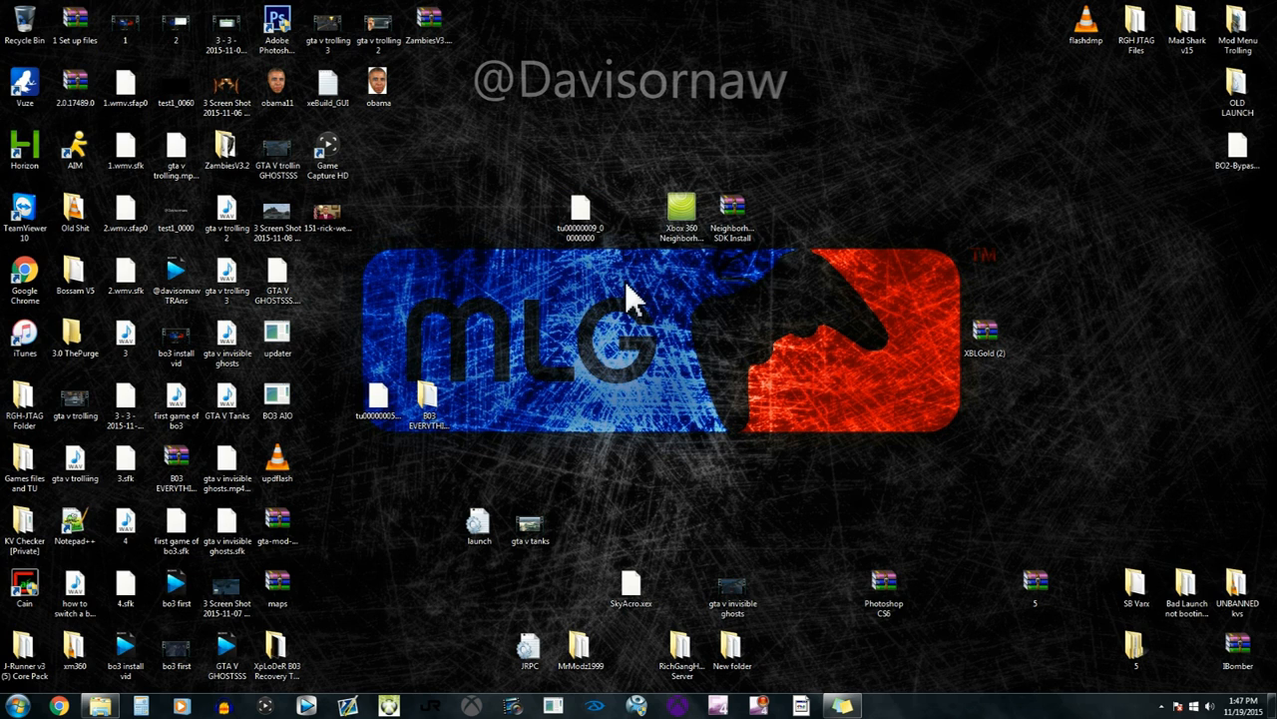
{"action": "mouse_move", "coordinate": [143, 649]}
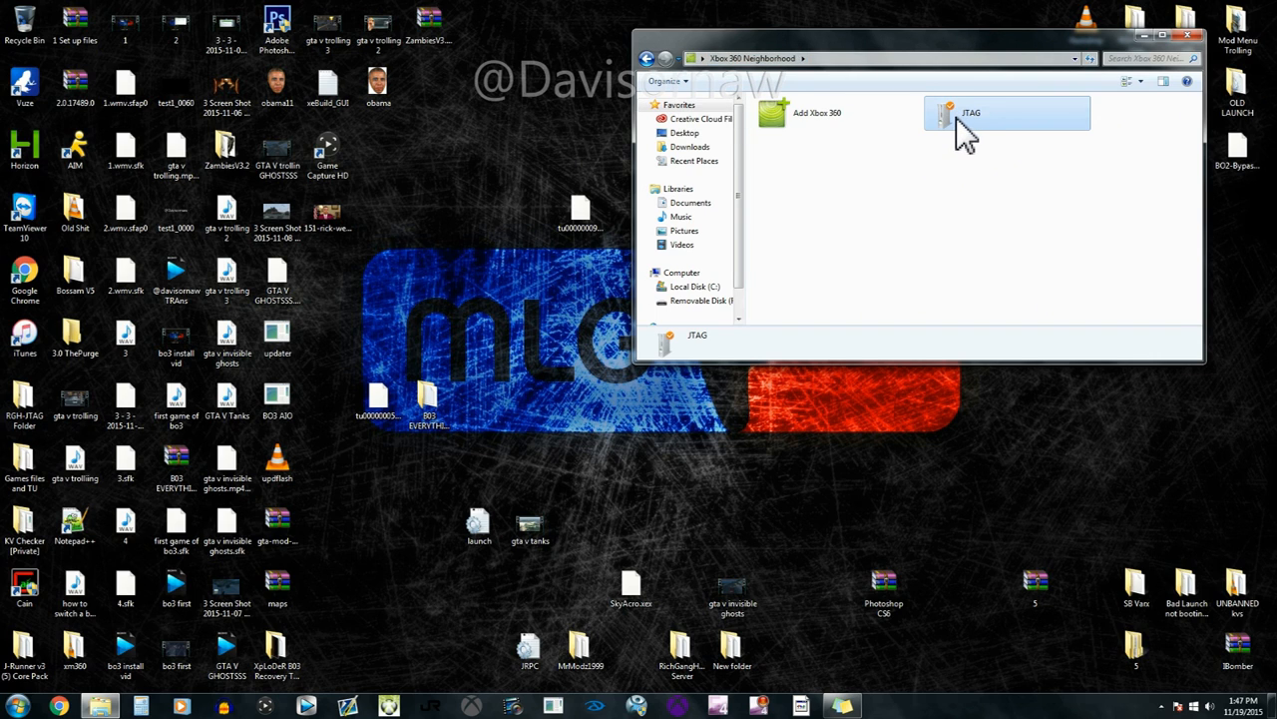
{"action": "double_click", "coordinate": [1008, 112]}
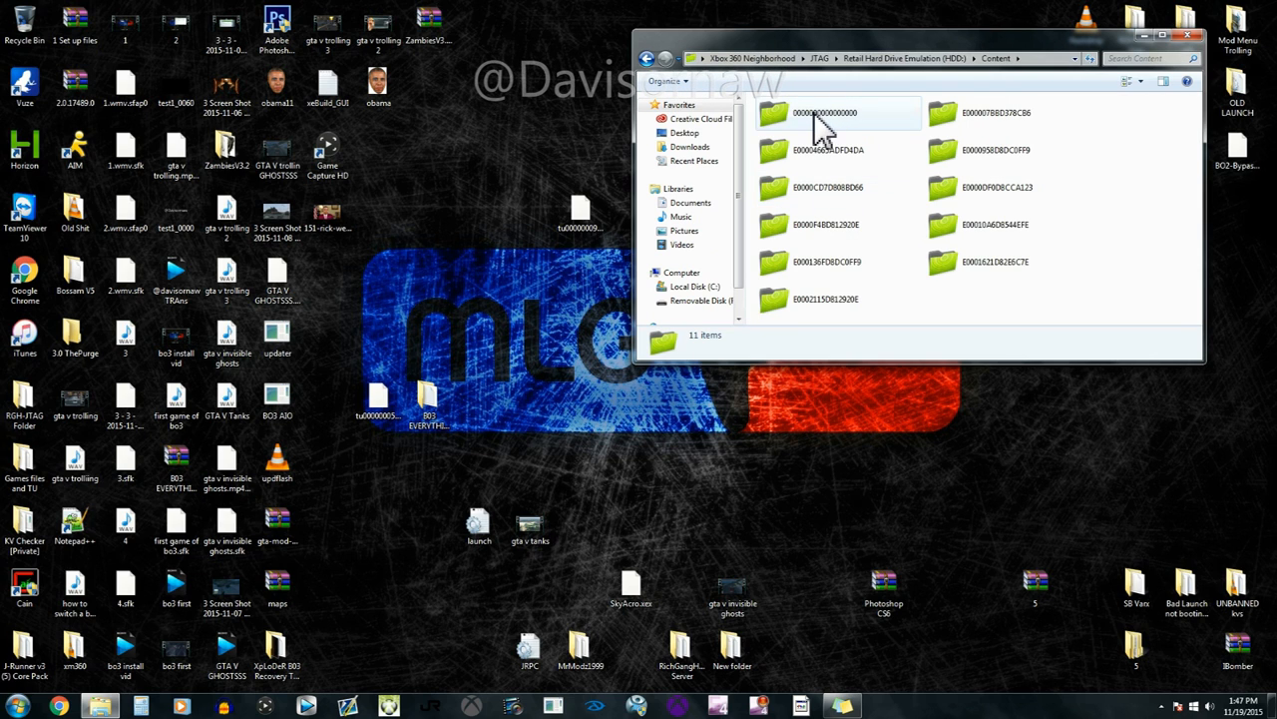
{"action": "double_click", "coordinate": [824, 112]}
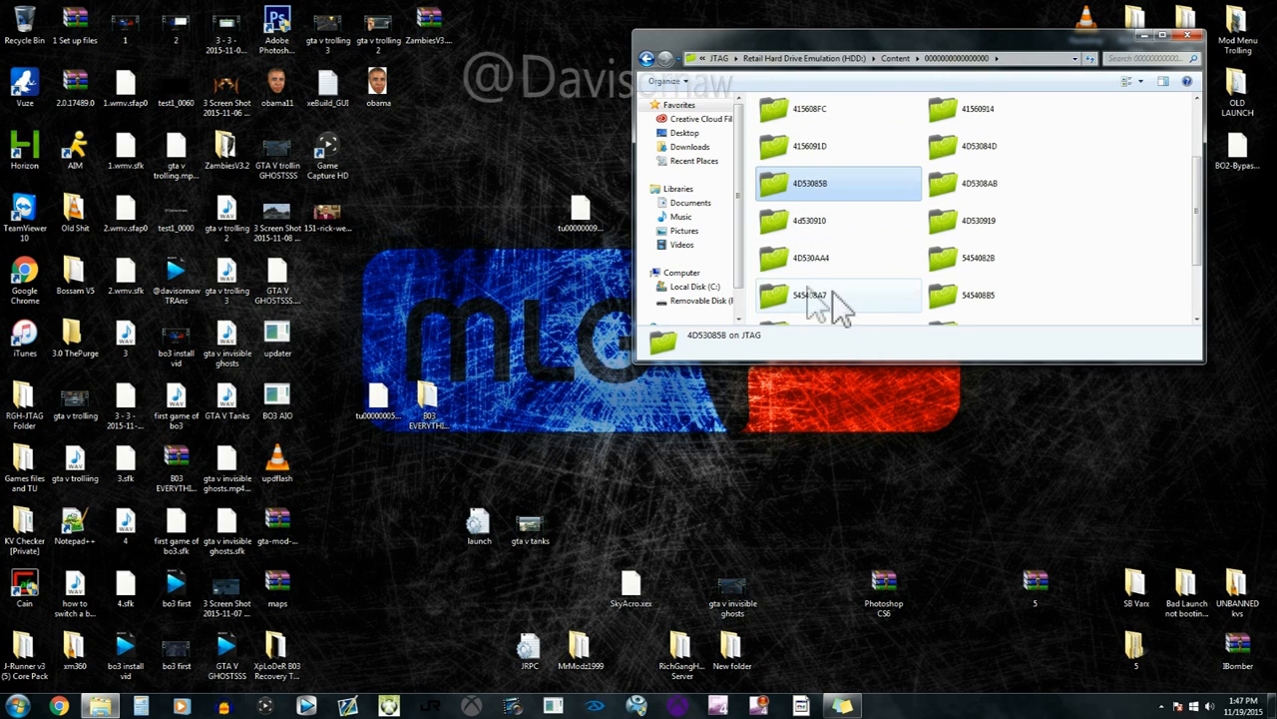
{"action": "mouse_move", "coordinate": [807, 309]}
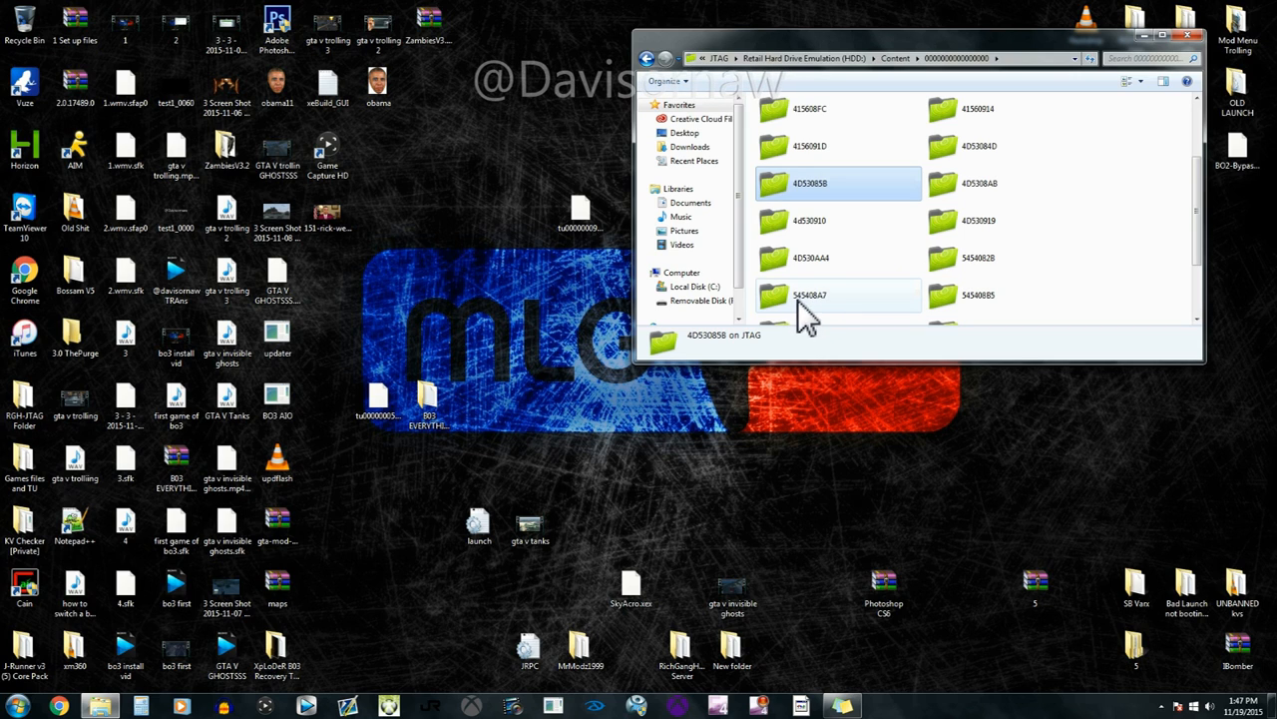
{"action": "mouse_move", "coordinate": [822, 310]}
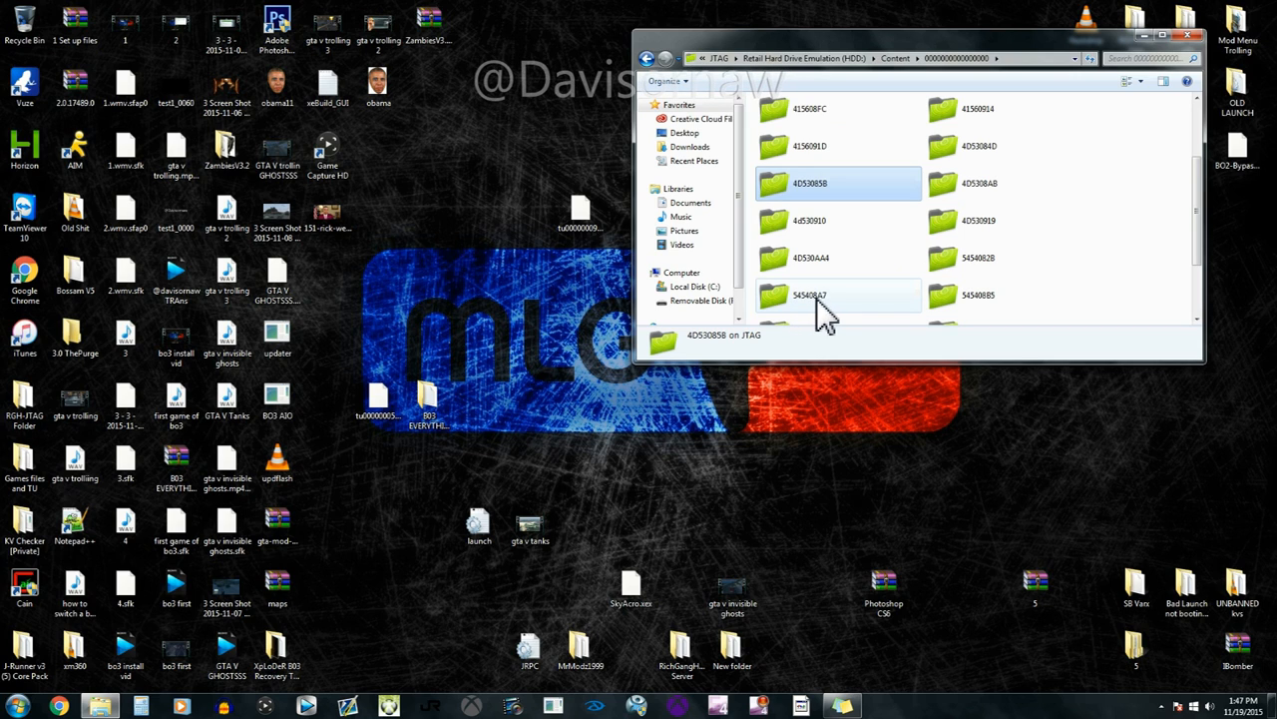
{"action": "double_click", "coordinate": [810, 296]}
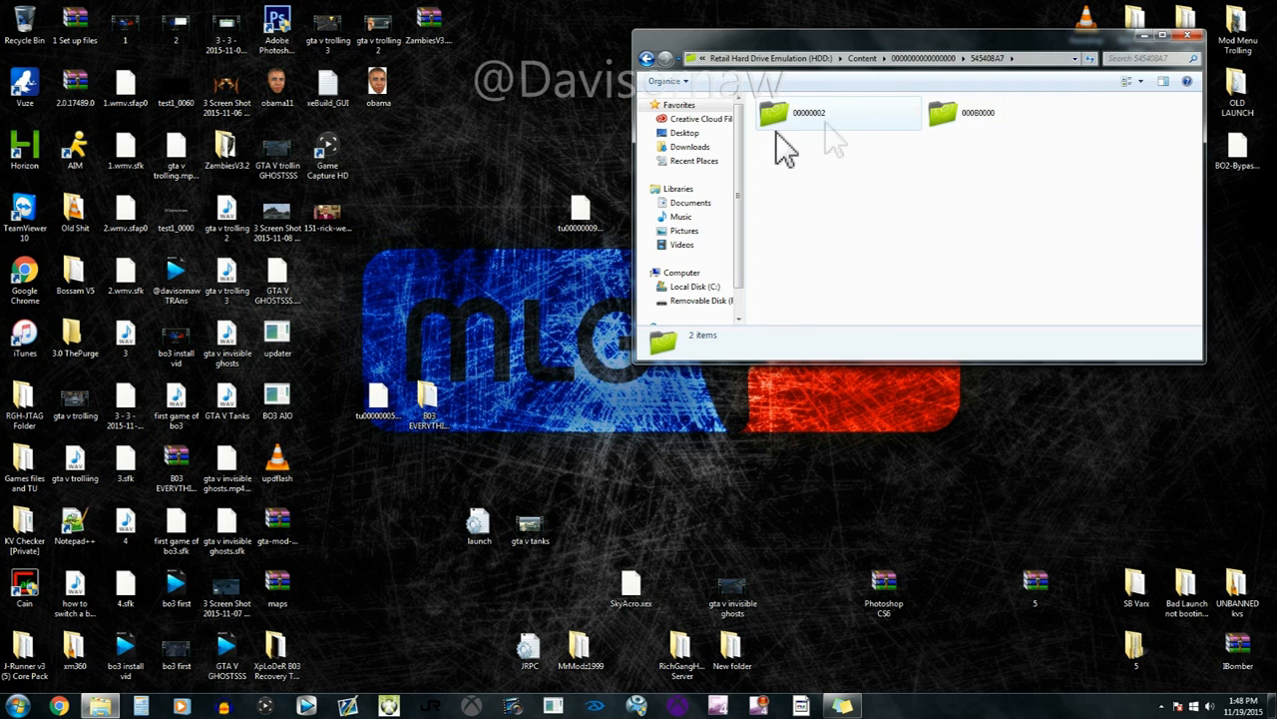
{"action": "double_click", "coordinate": [808, 112]}
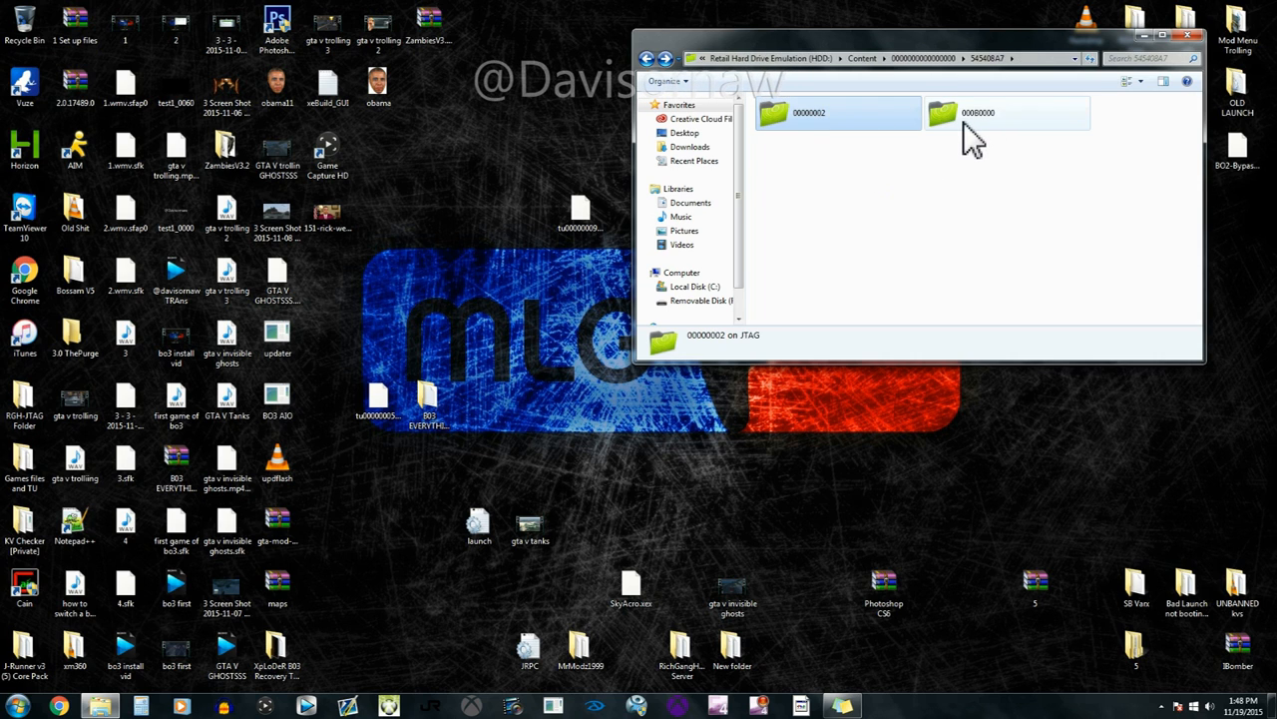
{"action": "double_click", "coordinate": [1008, 111]}
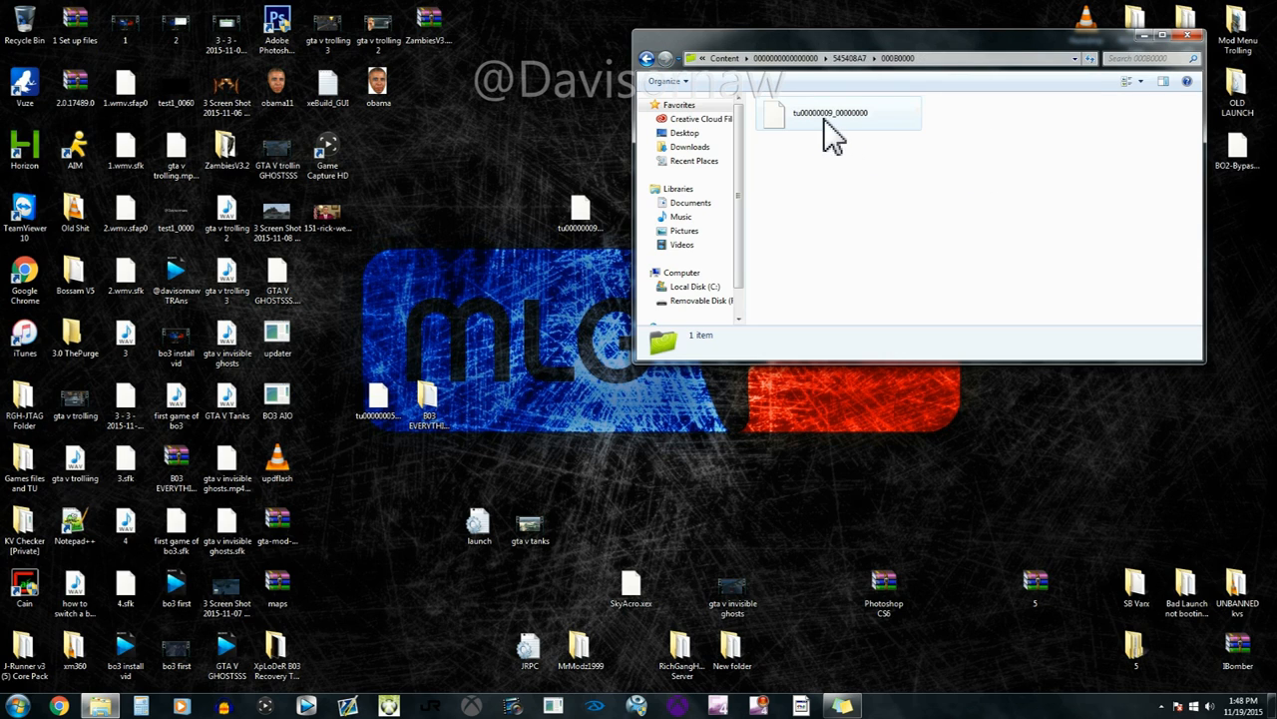
{"action": "mouse_move", "coordinate": [803, 136]}
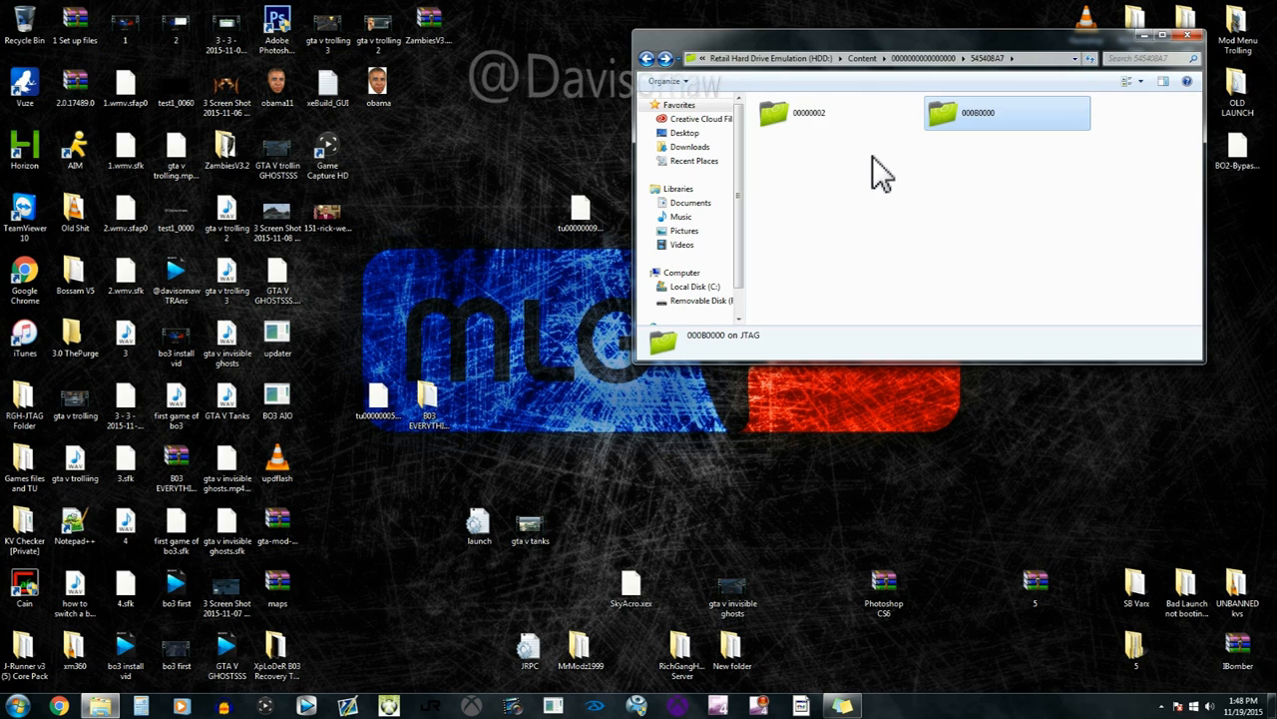
{"action": "mouse_move", "coordinate": [817, 148]}
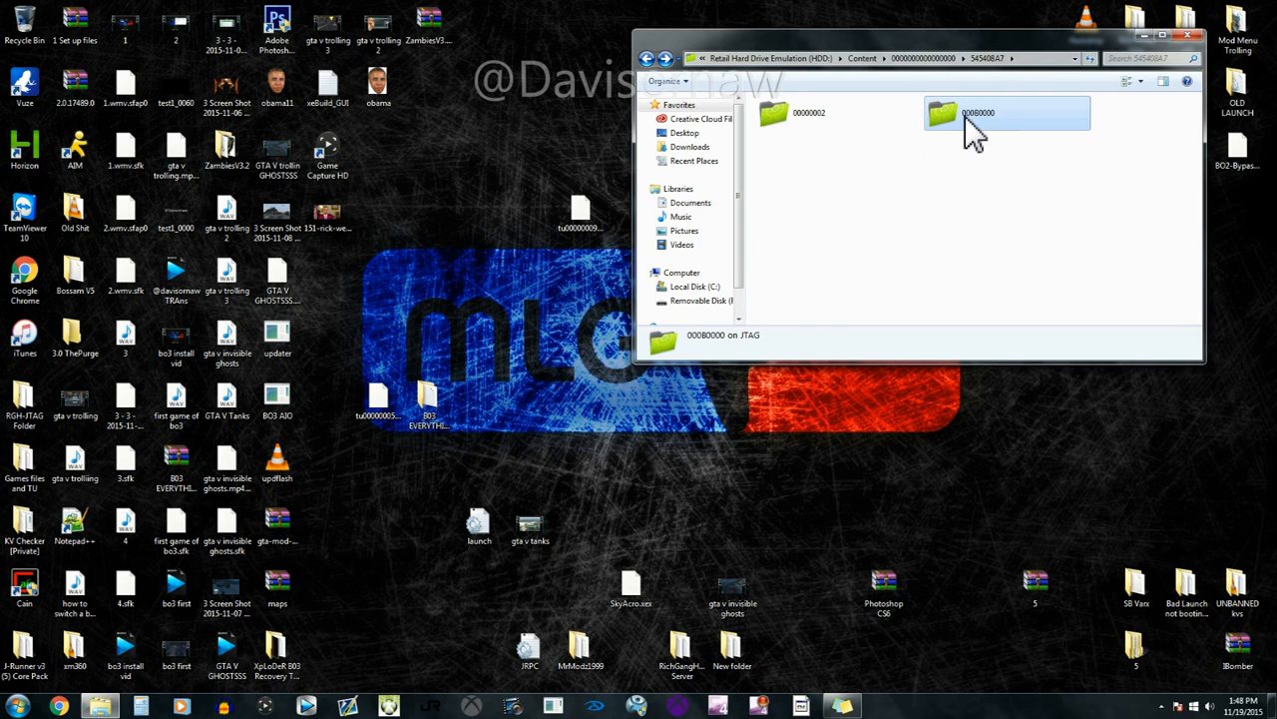
Try creating a new folder named 000 in the GTA V folder and acknowledge the Rename Failed error
{"action": "right_click", "coordinate": [998, 200]}
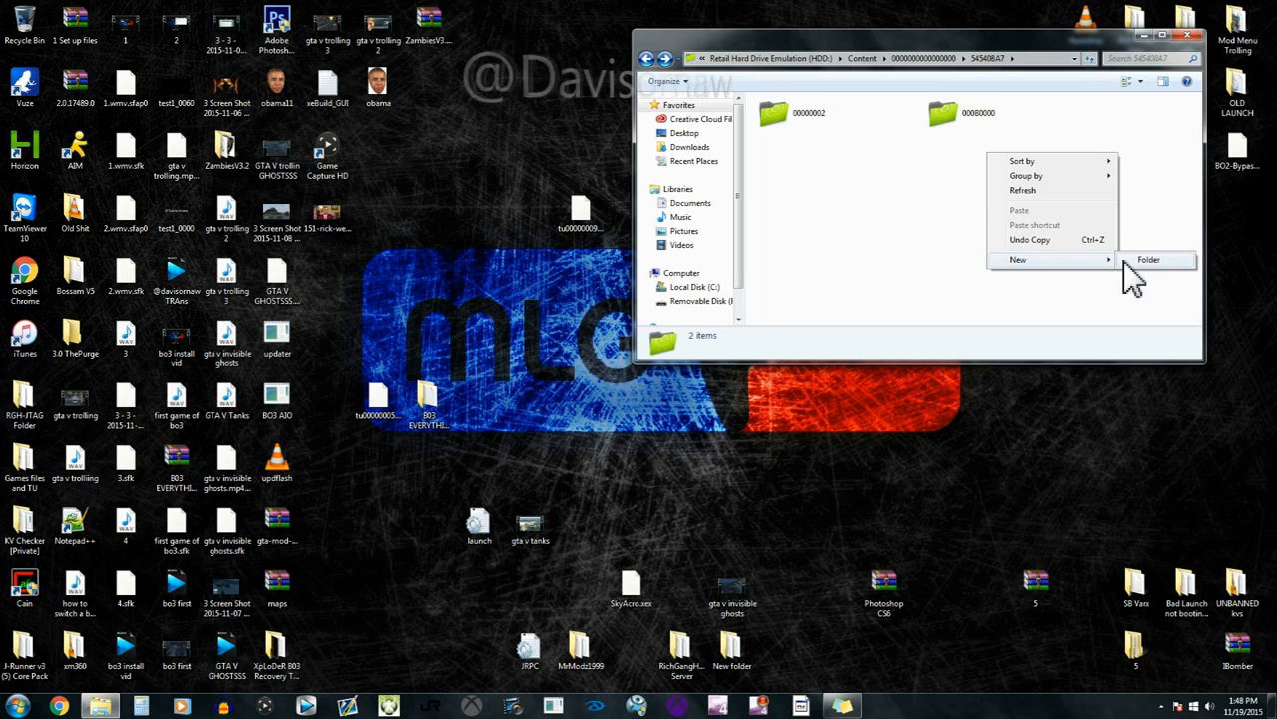
{"action": "left_click", "coordinate": [1149, 259]}
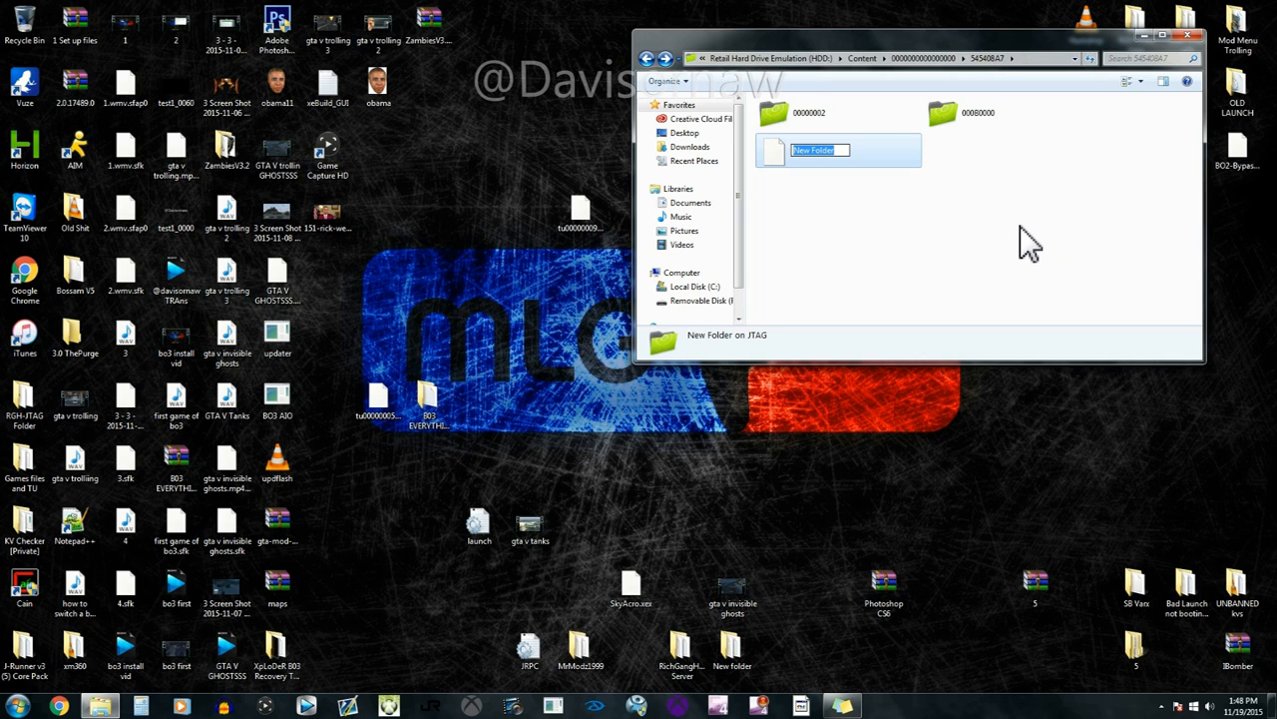
{"action": "type", "text": "000B0000"}
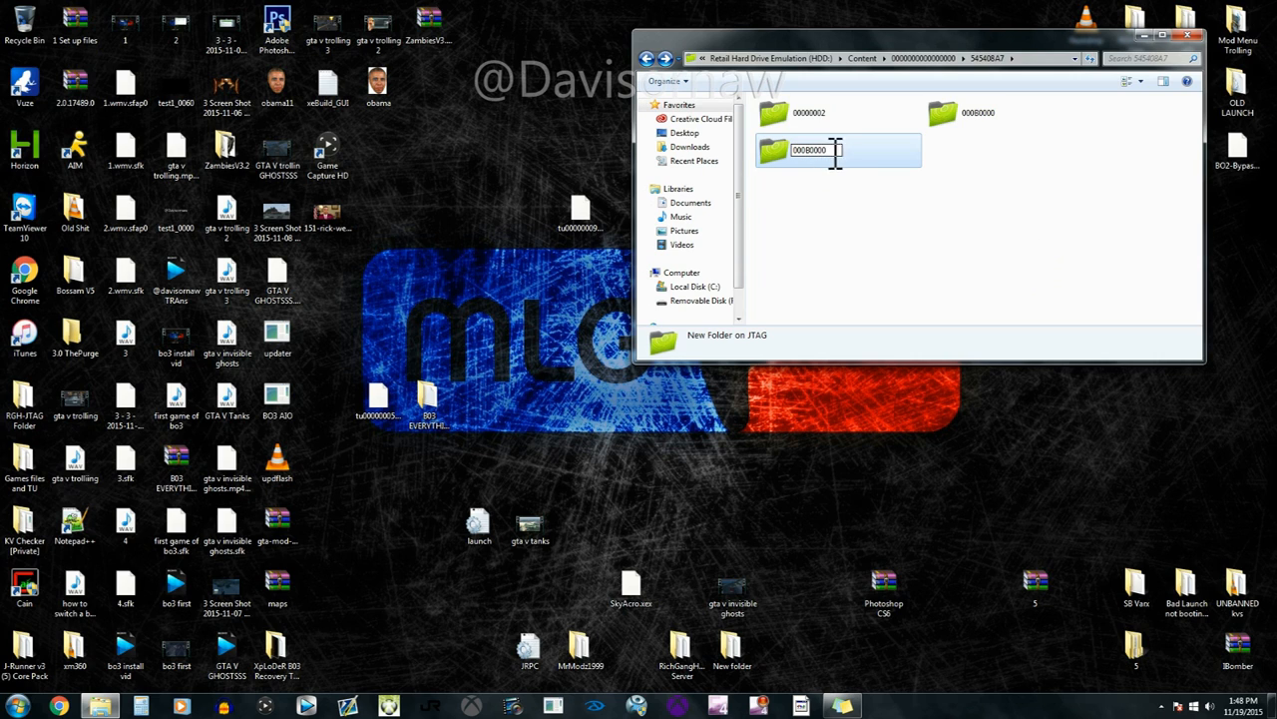
{"action": "mouse_move", "coordinate": [962, 120]}
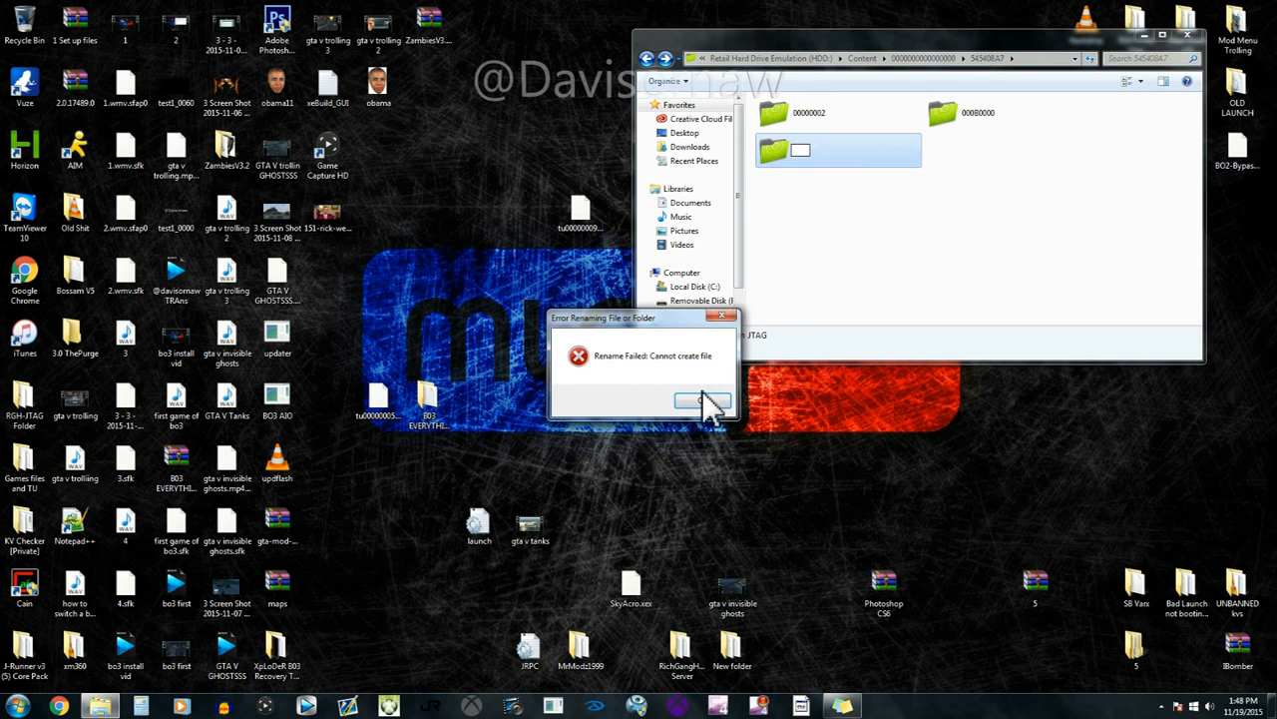
{"action": "left_click", "coordinate": [703, 399]}
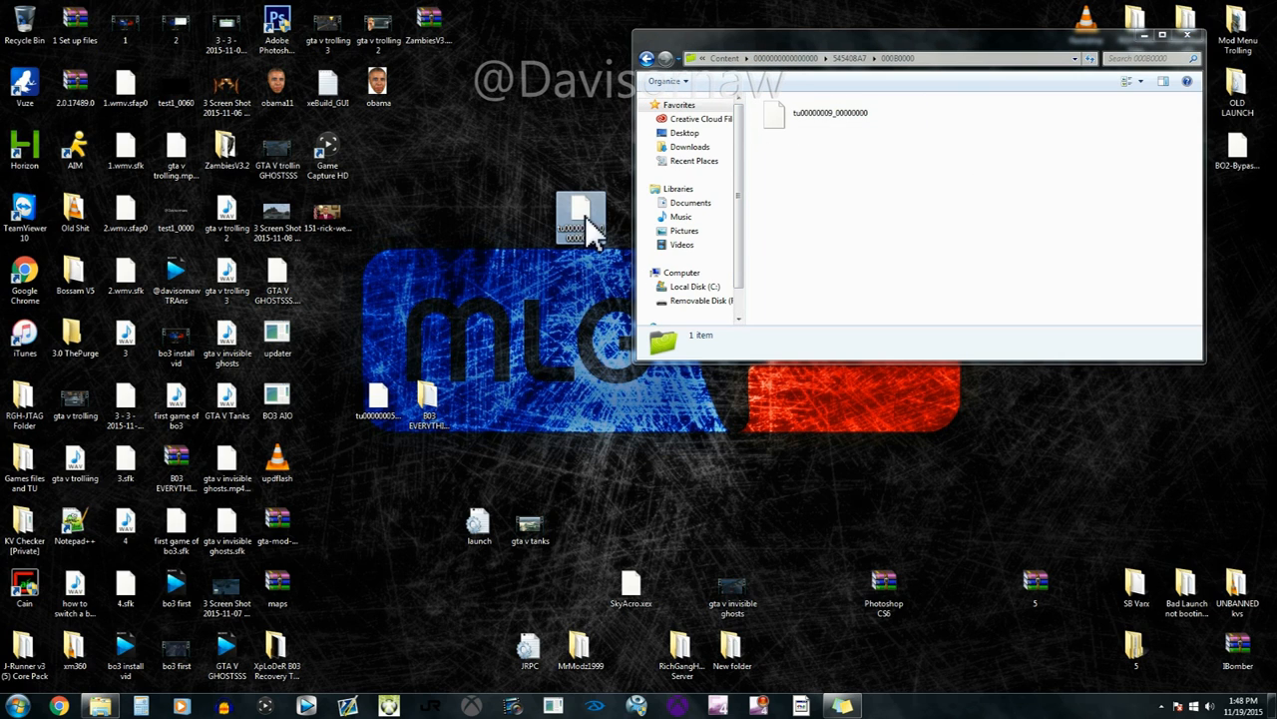
{"action": "mouse_move", "coordinate": [580, 218]}
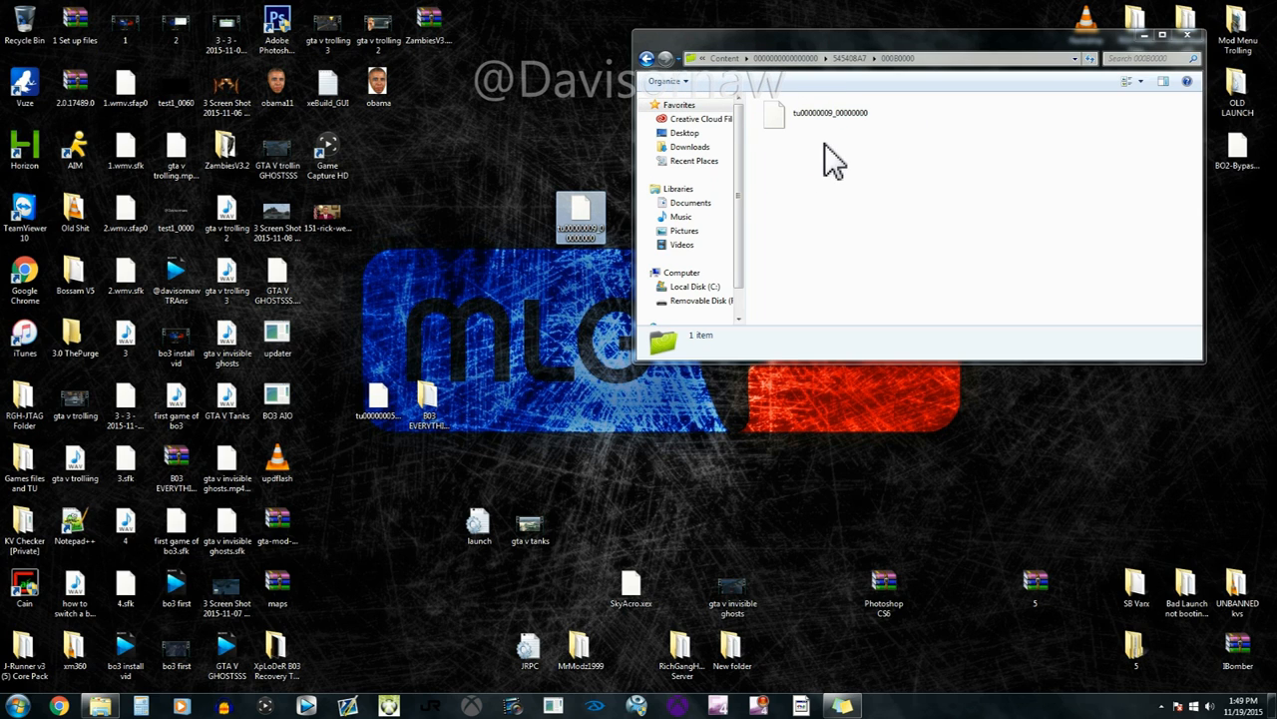
Compare the title update file inside 00000000 with the copy on the desktop
{"action": "left_click", "coordinate": [831, 112]}
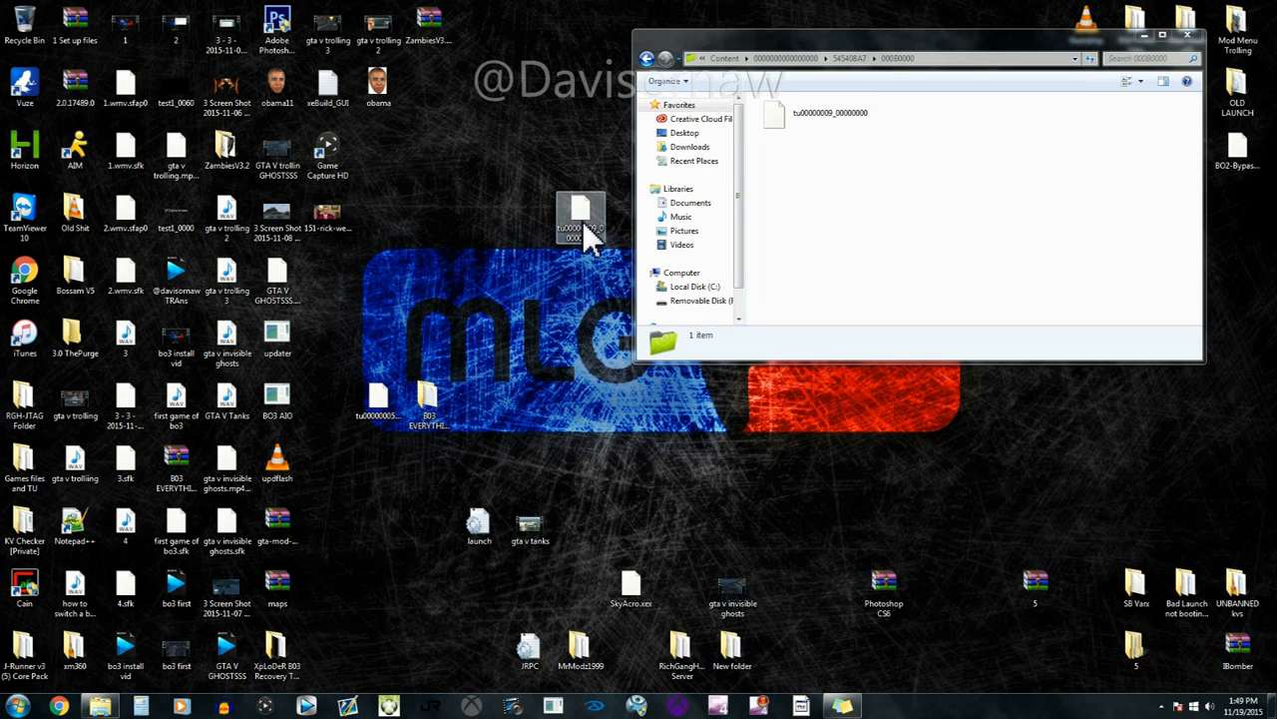
{"action": "mouse_move", "coordinate": [583, 223]}
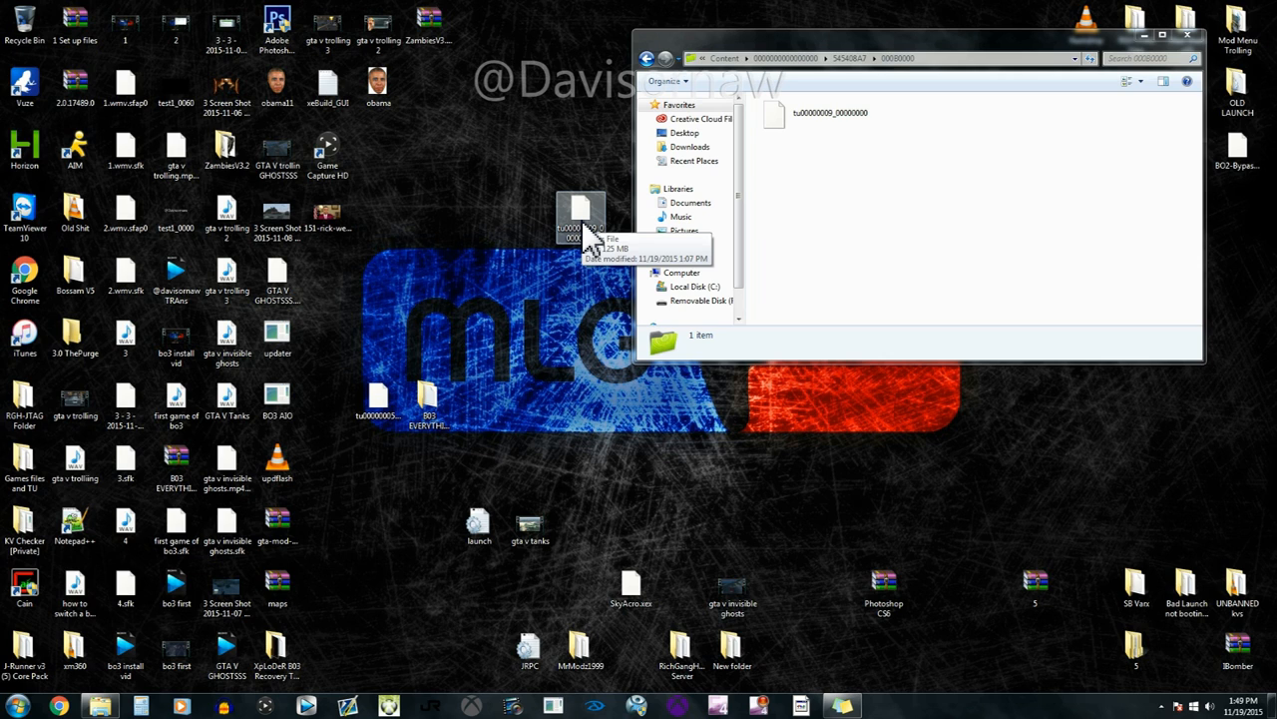
{"action": "mouse_move", "coordinate": [614, 176]}
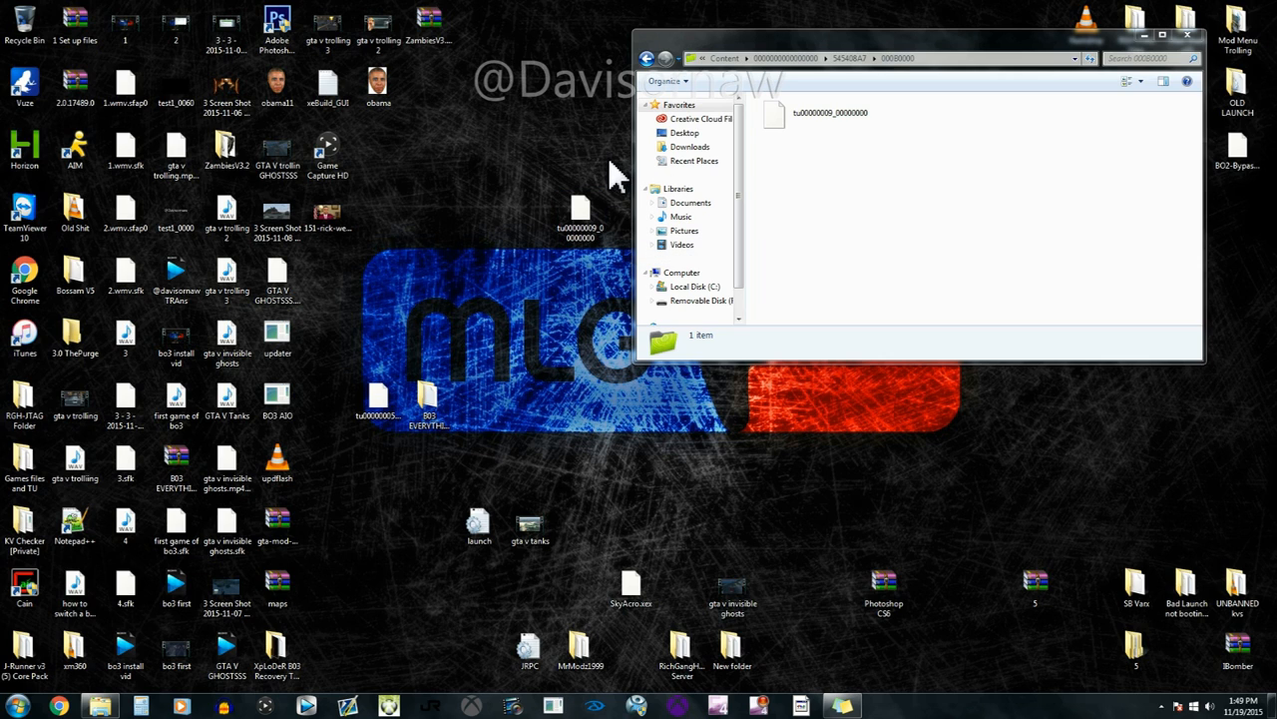
{"action": "mouse_move", "coordinate": [563, 160]}
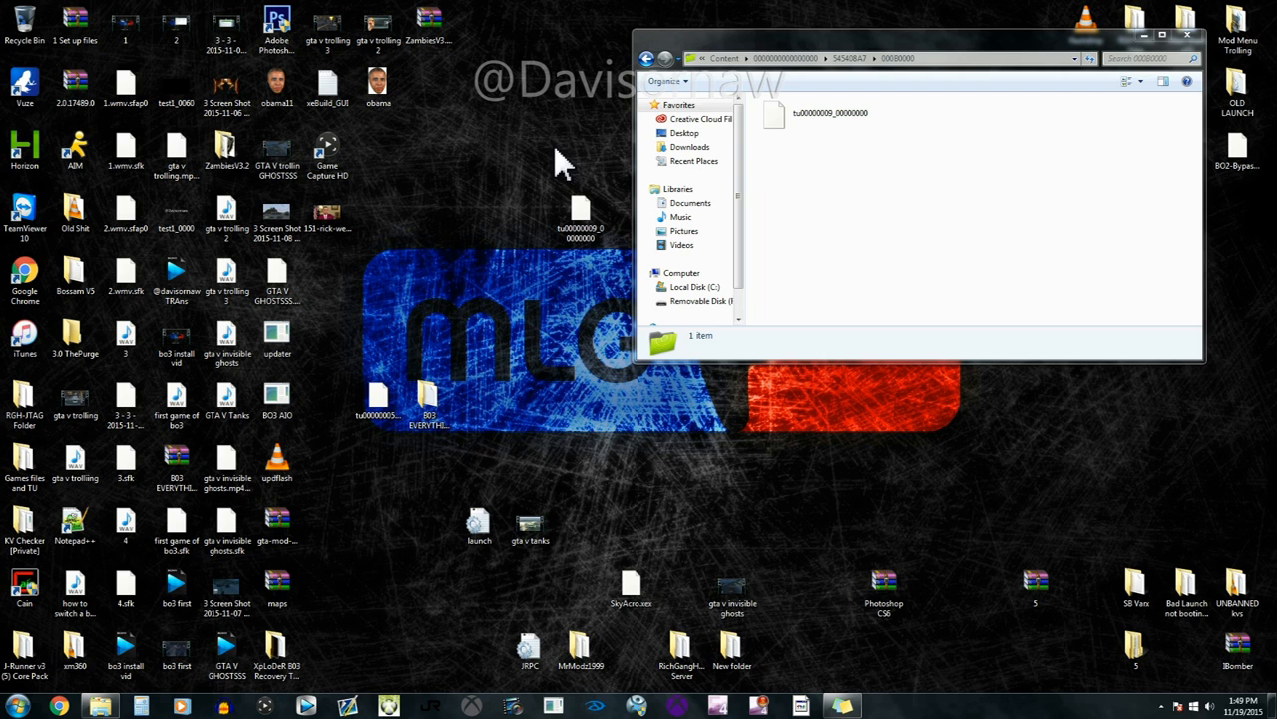
{"action": "mouse_move", "coordinate": [1207, 84]}
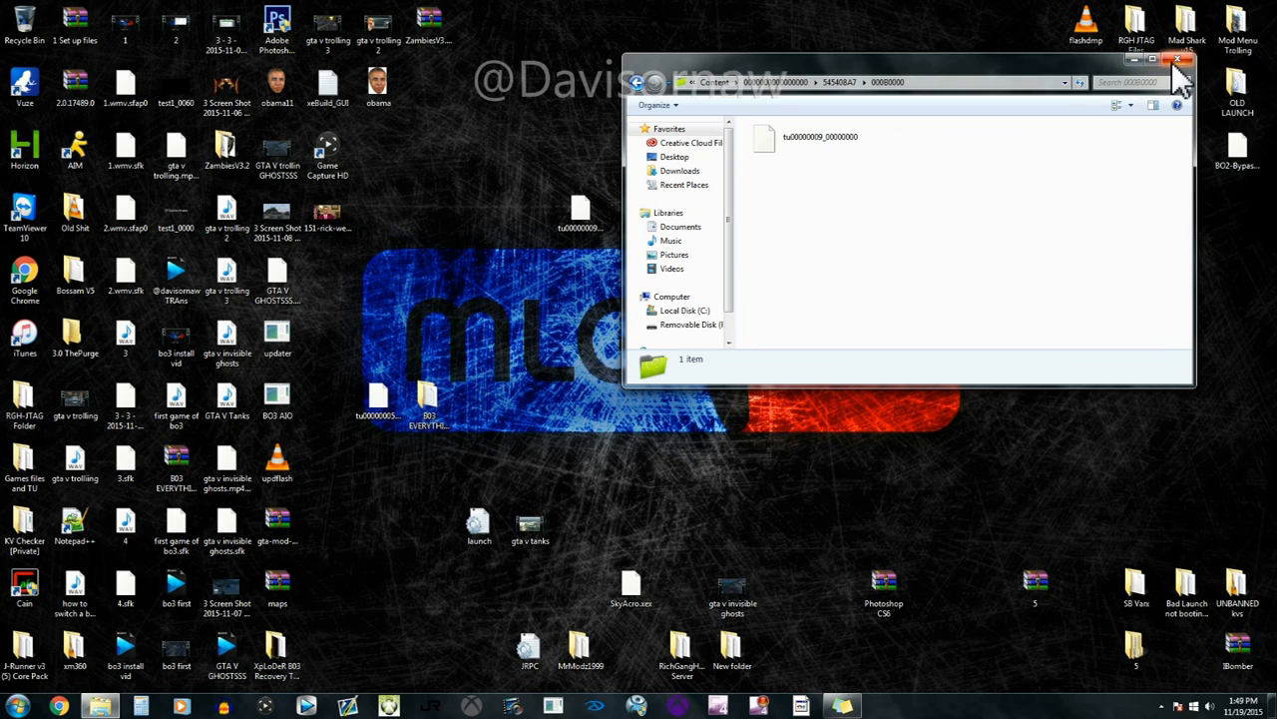
{"action": "mouse_move", "coordinate": [1018, 152]}
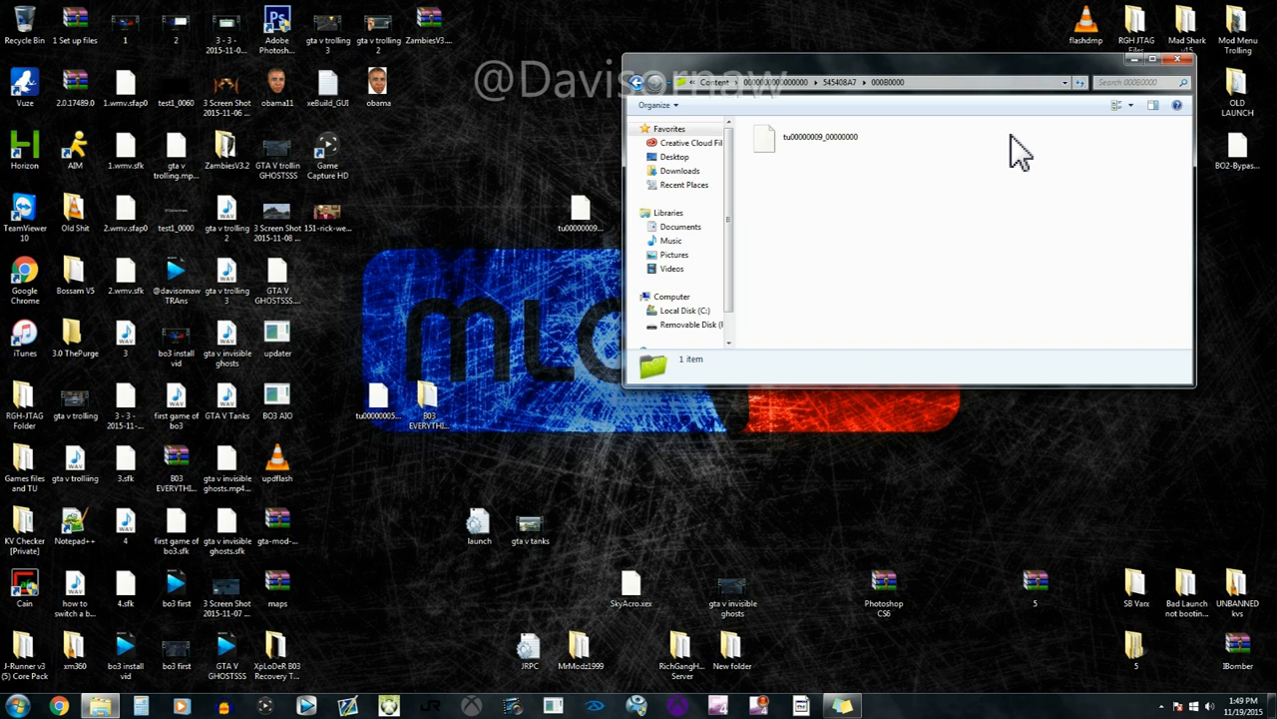
{"action": "left_click", "coordinate": [631, 588]}
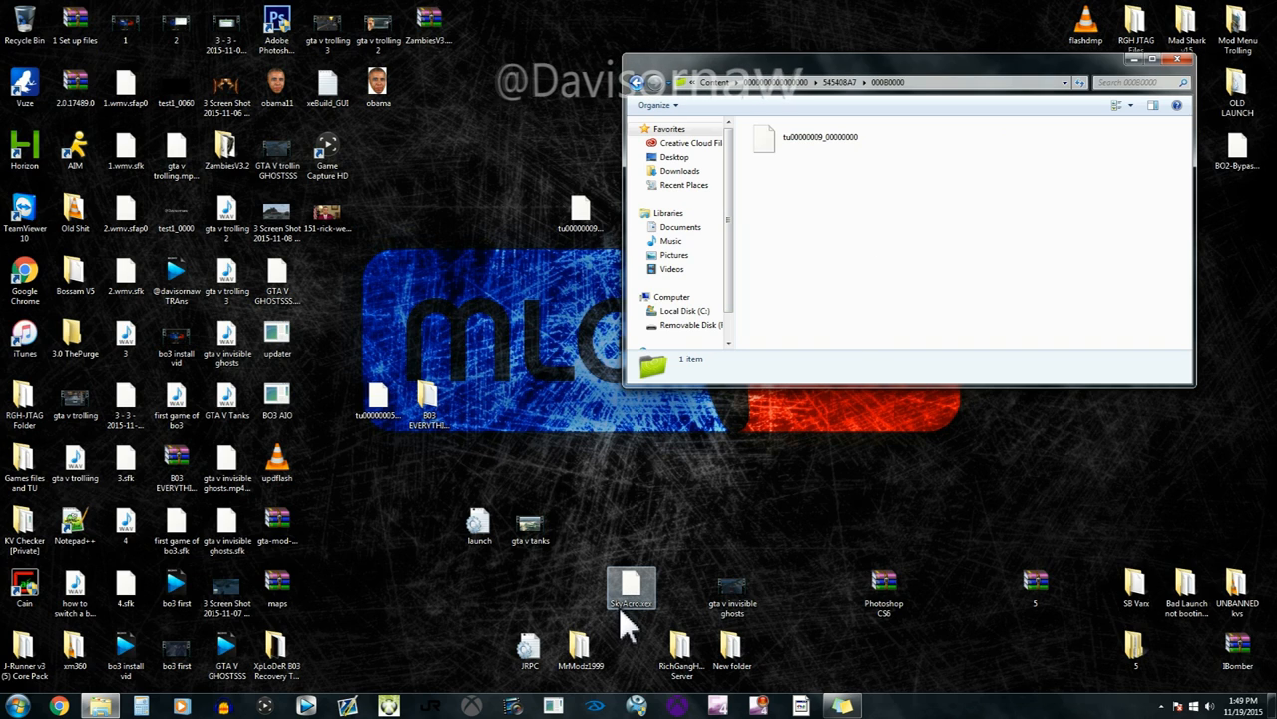
{"action": "mouse_move", "coordinate": [627, 619]}
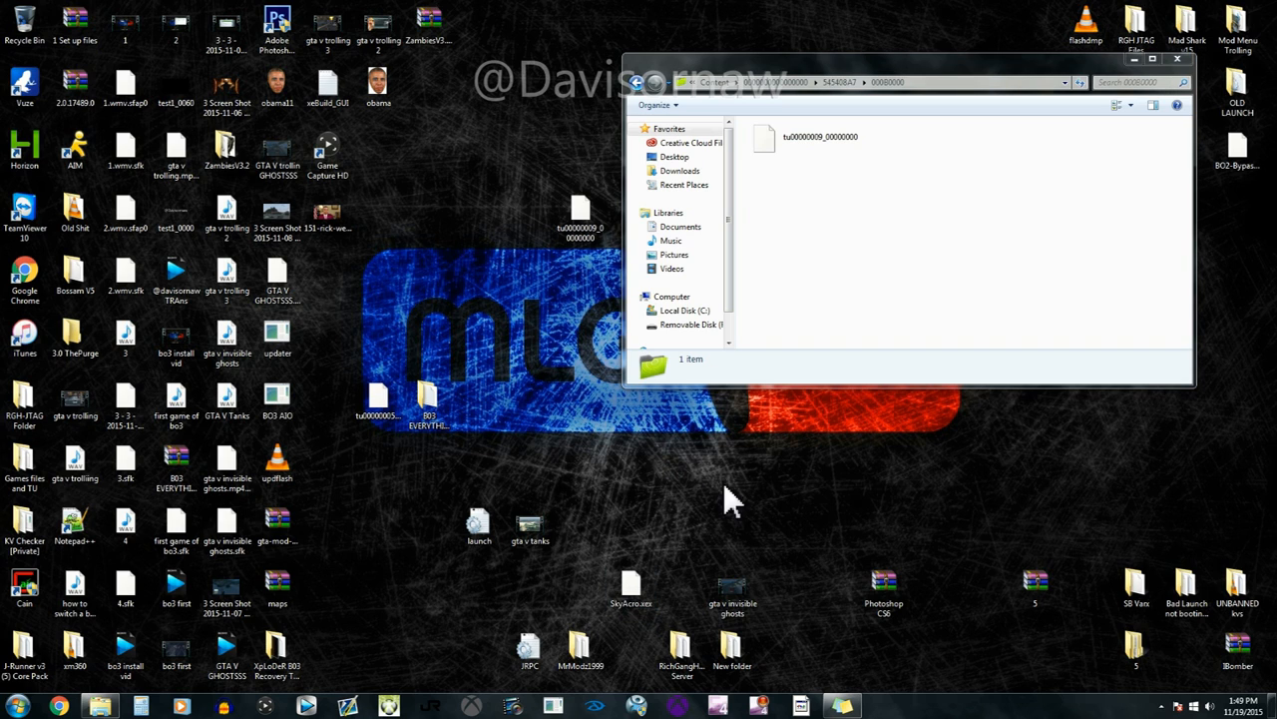
{"action": "mouse_move", "coordinate": [938, 90]}
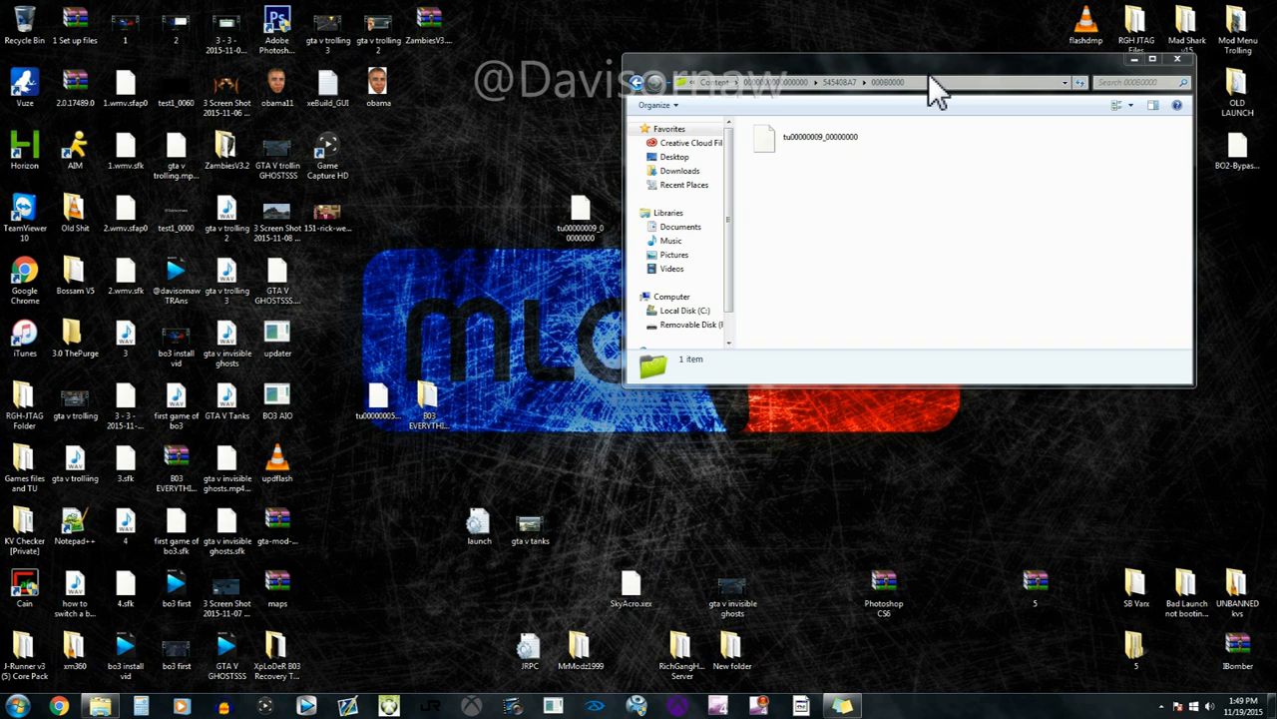
{"action": "mouse_move", "coordinate": [888, 204]}
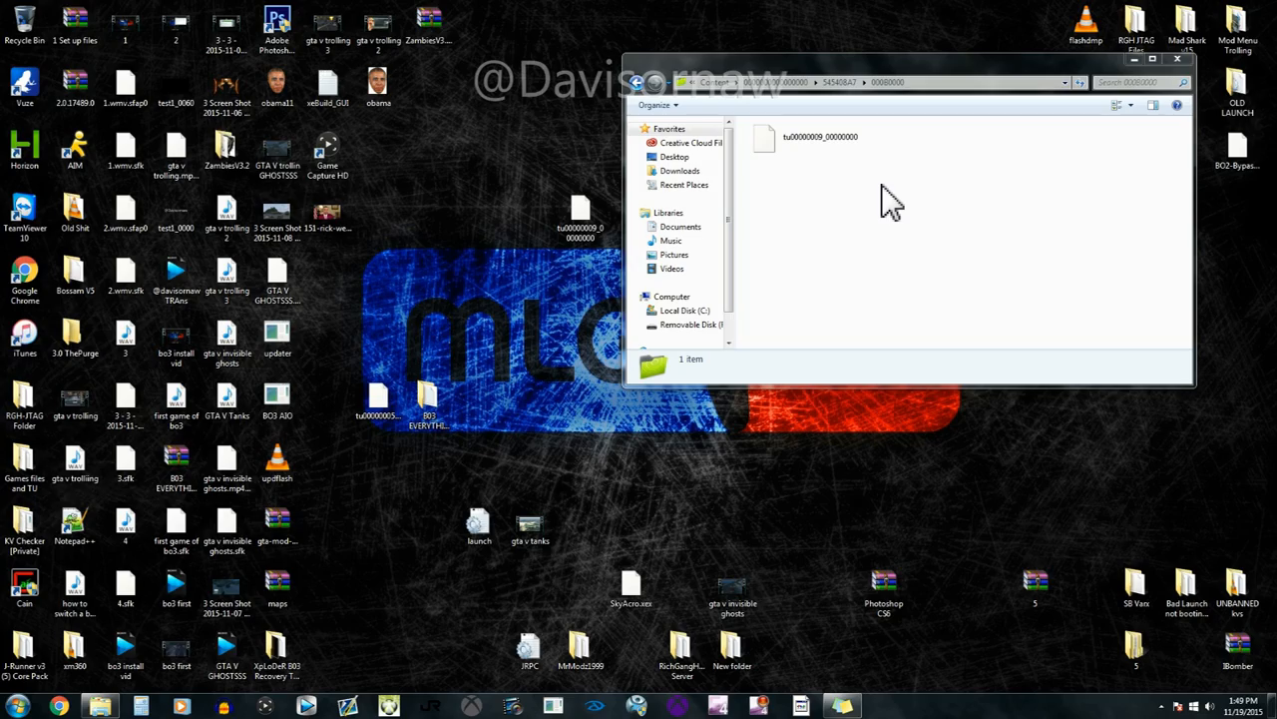